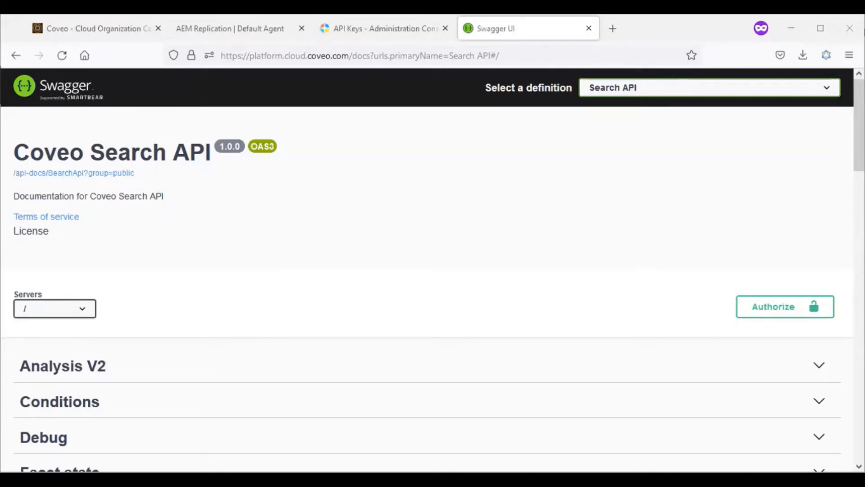
# Scroll the Swagger page down to the Search V2 group listing the /rest/search/v2 GET and POST endpoints.
pyautogui.scroll(-3)
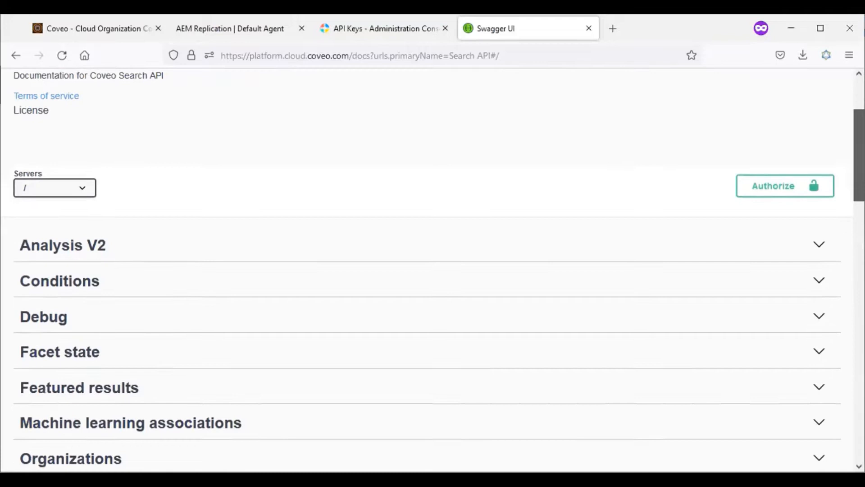
pyautogui.scroll(-3)
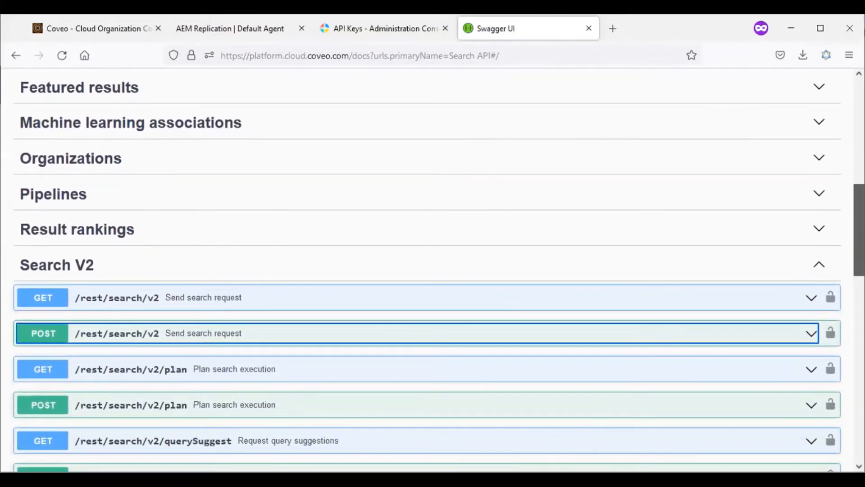
pyautogui.scroll(-3)
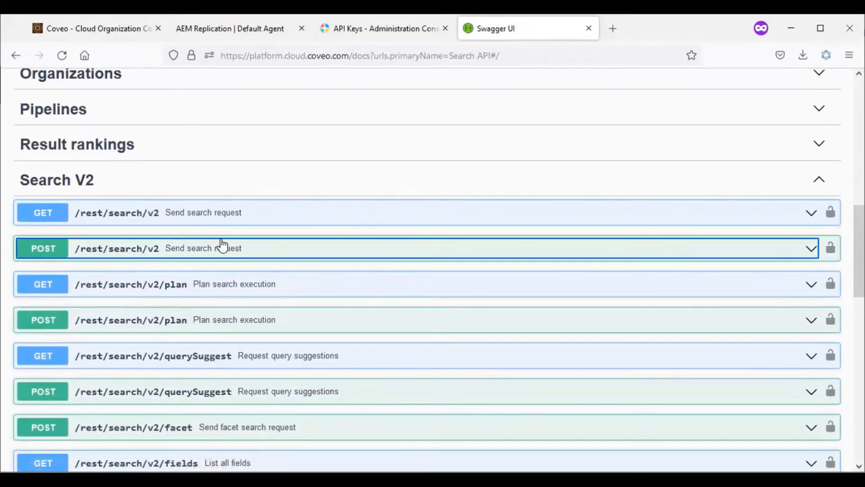
pyautogui.moveTo(505, 362)
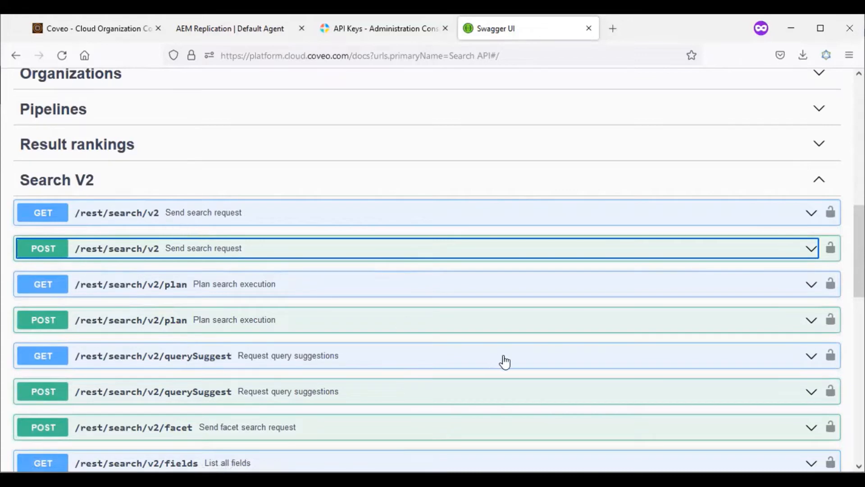
pyautogui.scroll(-3)
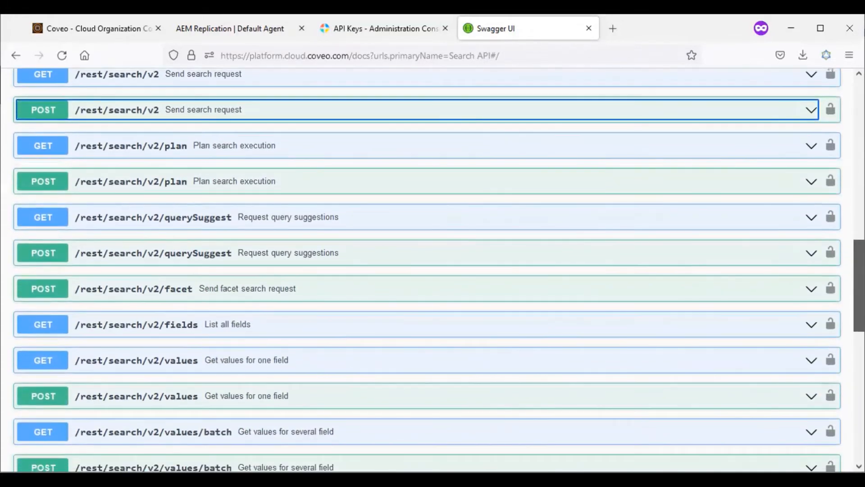
# Switch to the admin console's API Keys list and open the SearchAPI key for editing.
pyautogui.click(384, 28)
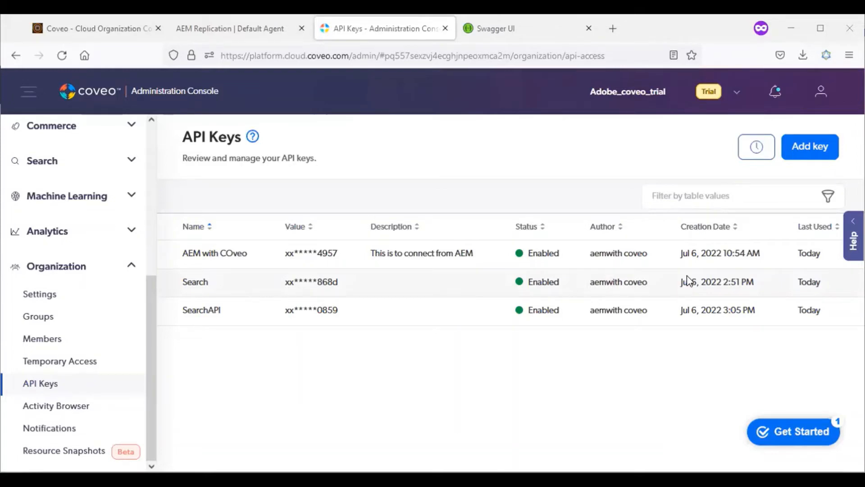
pyautogui.moveTo(693, 281)
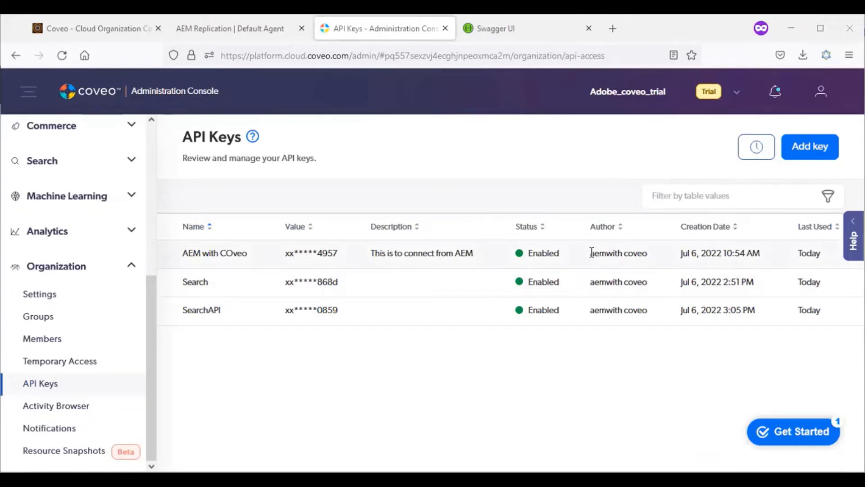
pyautogui.moveTo(345, 315)
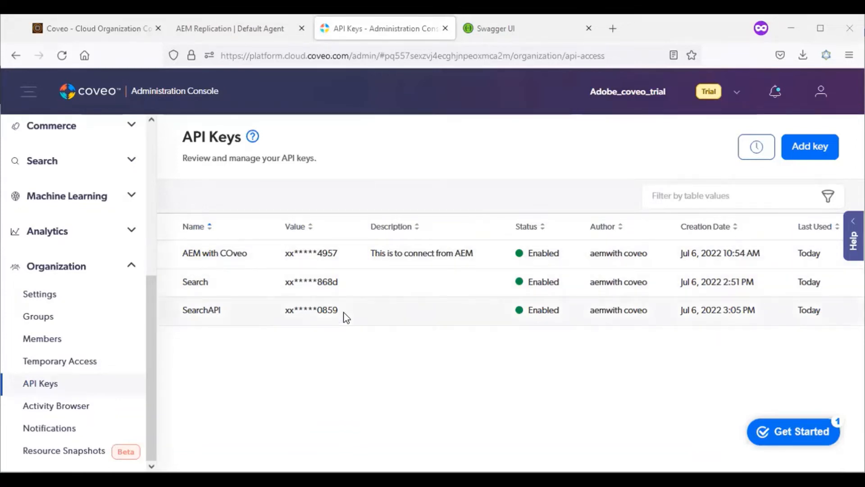
pyautogui.moveTo(403, 307)
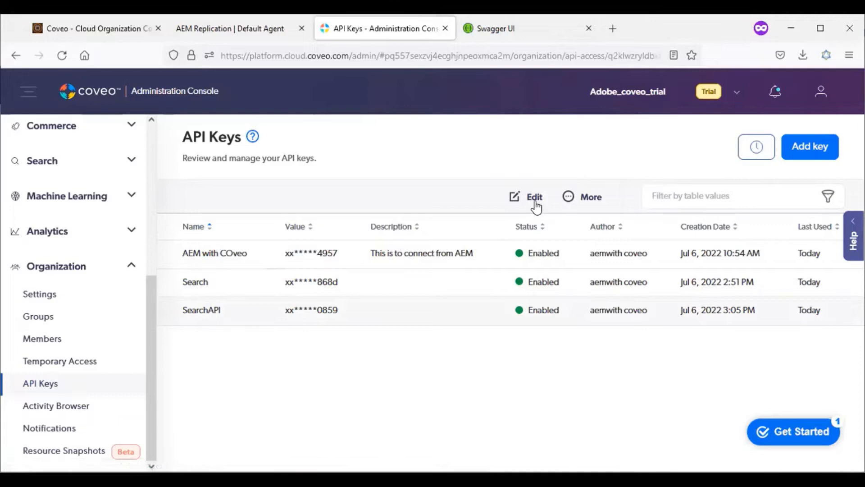
pyautogui.click(527, 197)
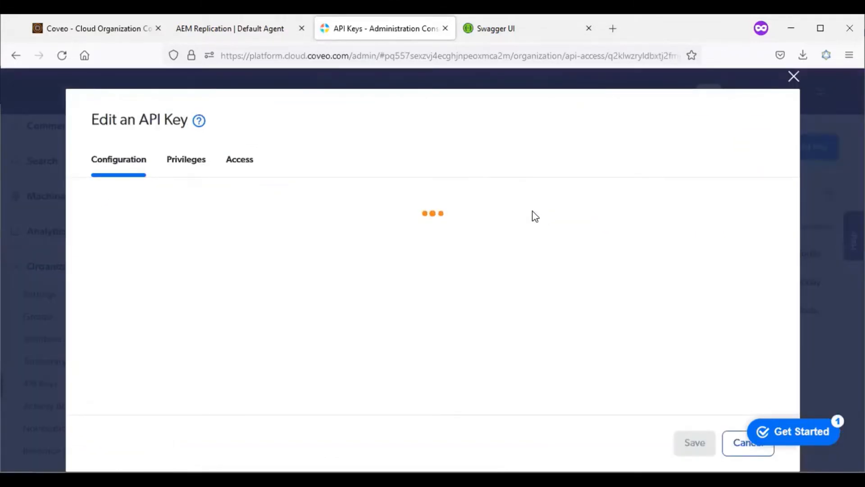
# Review the SearchAPI key's Analytics and Content privilege sections.
pyautogui.click(186, 160)
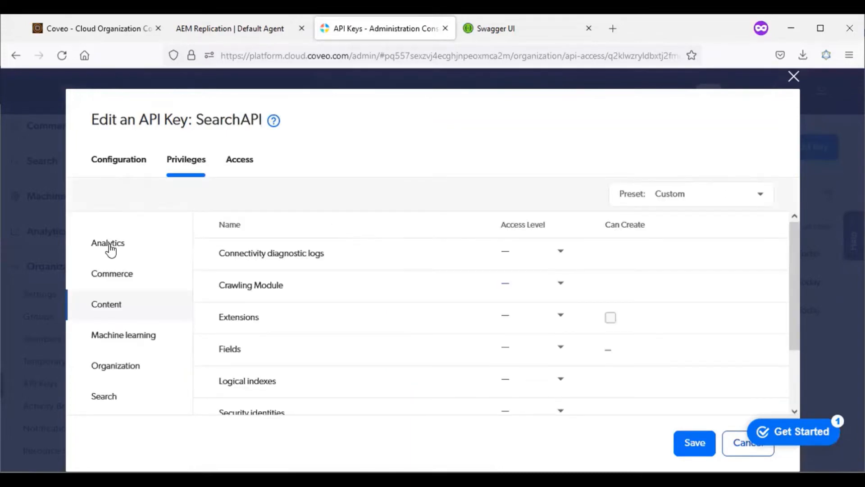
pyautogui.click(107, 243)
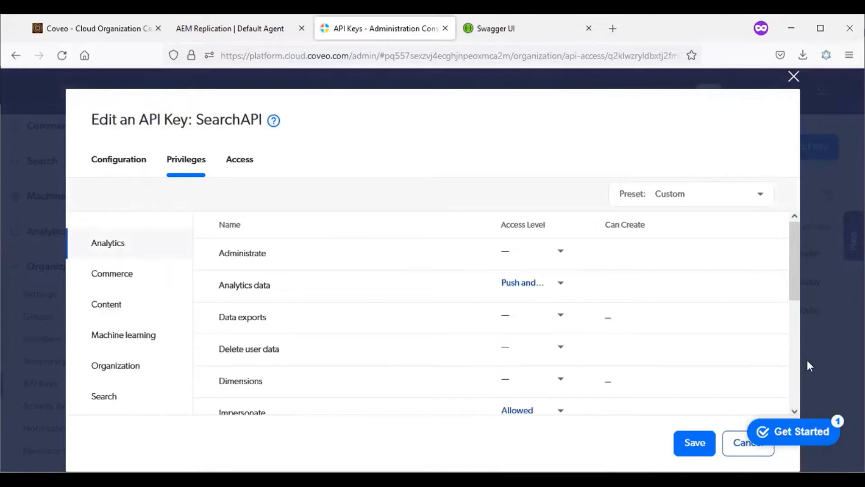
pyautogui.scroll(-3)
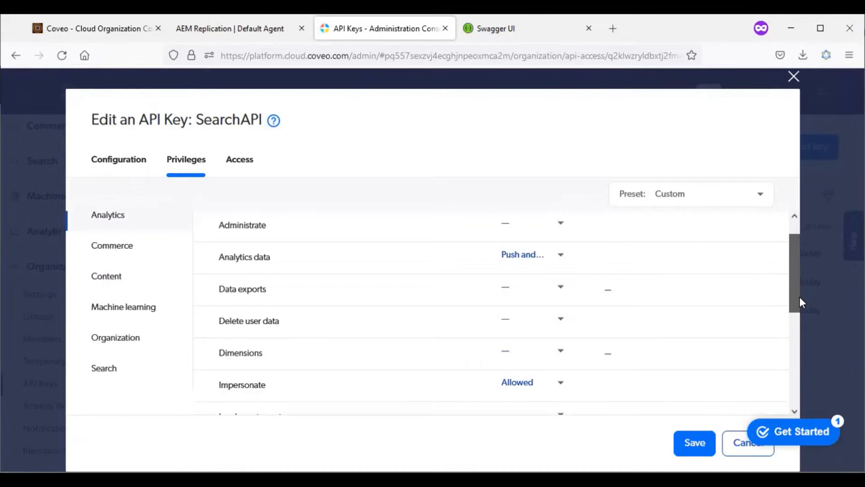
pyautogui.scroll(-3)
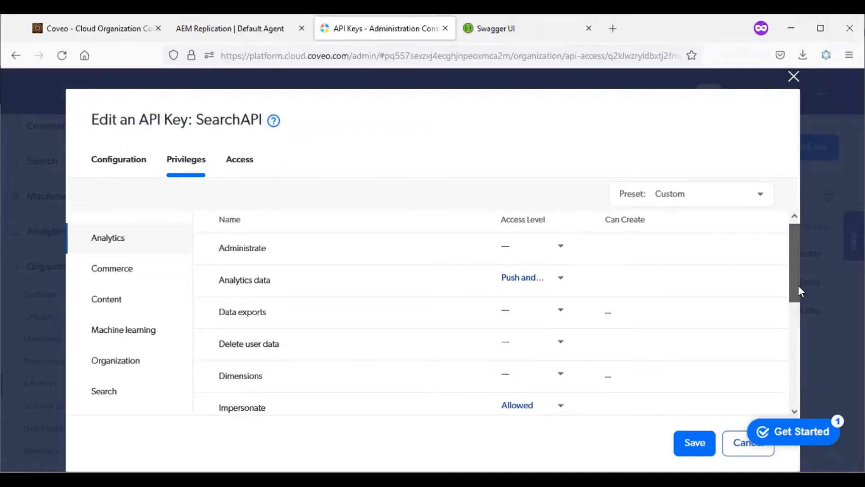
pyautogui.click(530, 278)
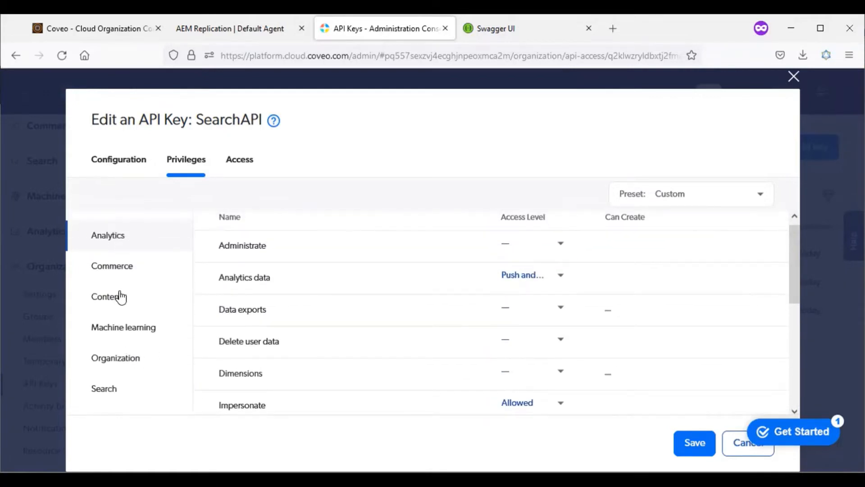
pyautogui.click(107, 296)
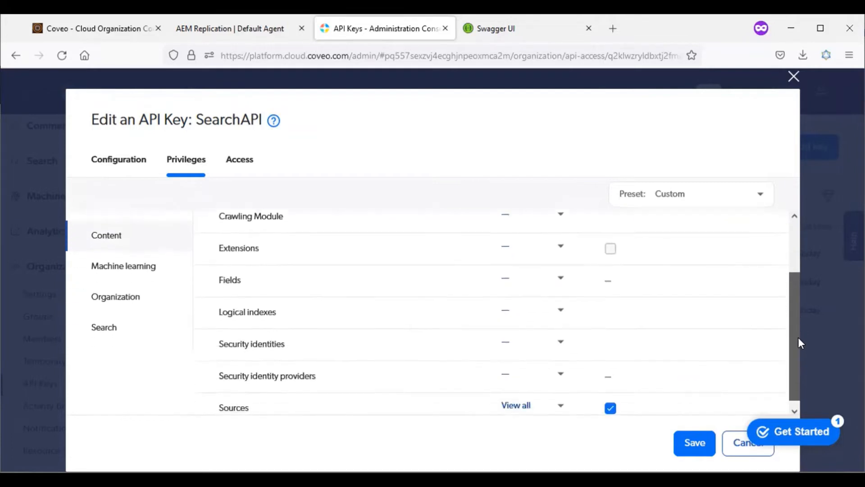
pyautogui.scroll(-3)
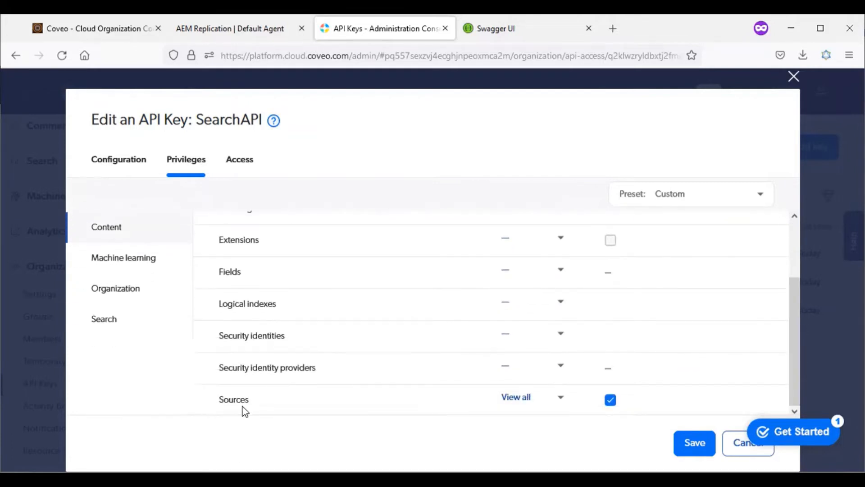
pyautogui.moveTo(127, 304)
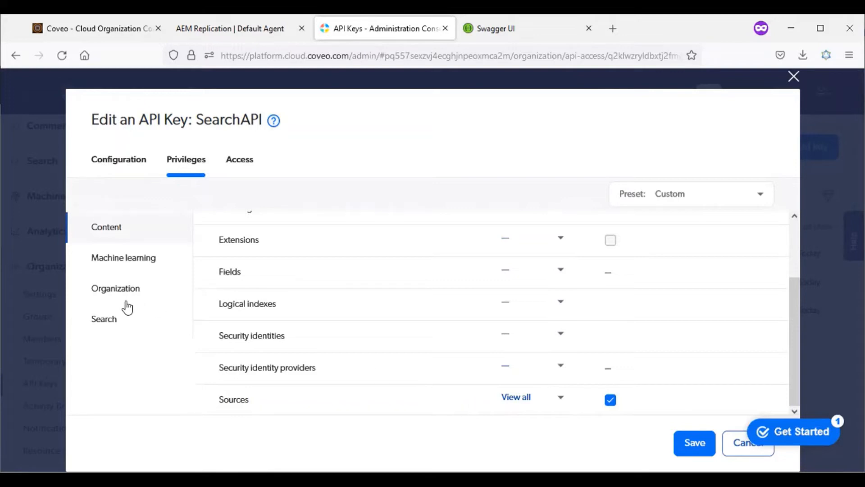
pyautogui.moveTo(118, 292)
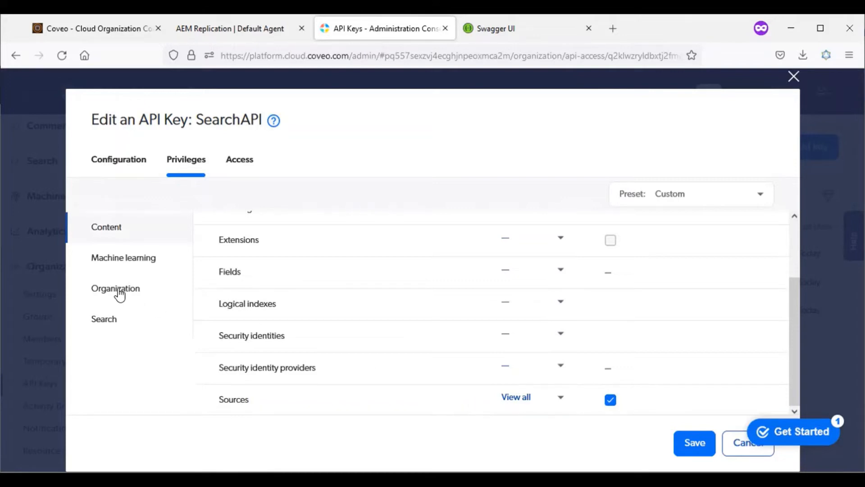
# Review the Organization and Search privileges, confirming Execute queries and View all content are allowed.
pyautogui.click(116, 288)
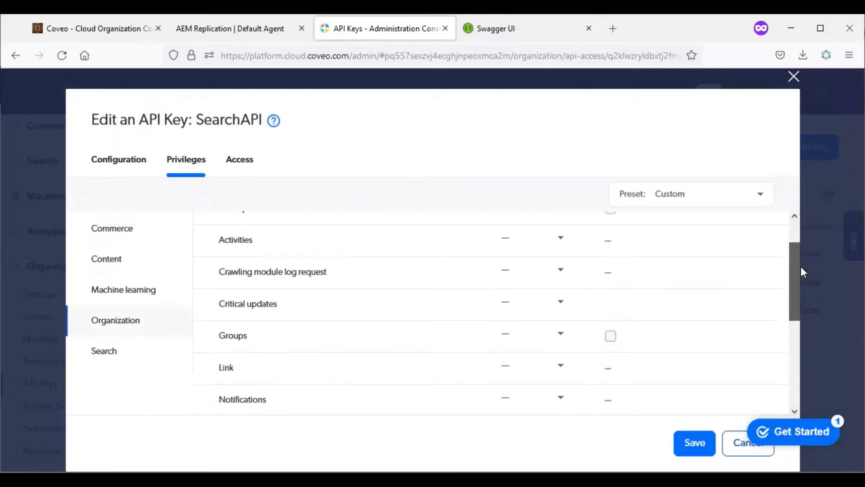
pyautogui.scroll(-3)
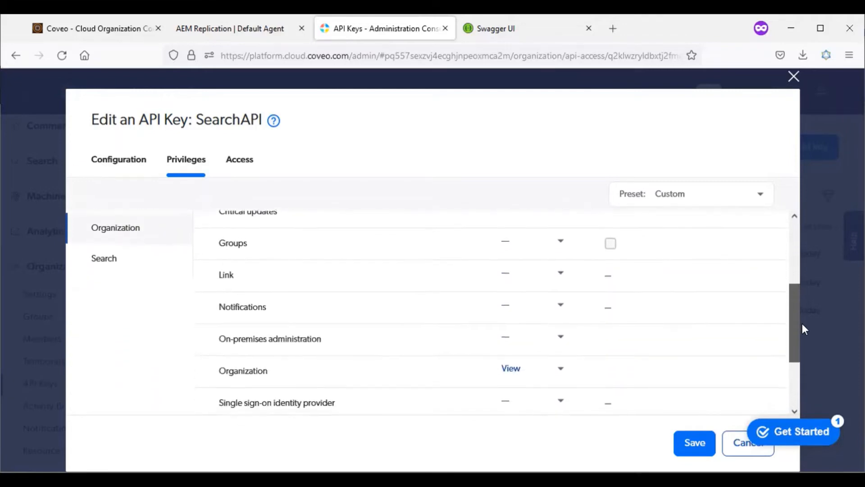
pyautogui.scroll(-3)
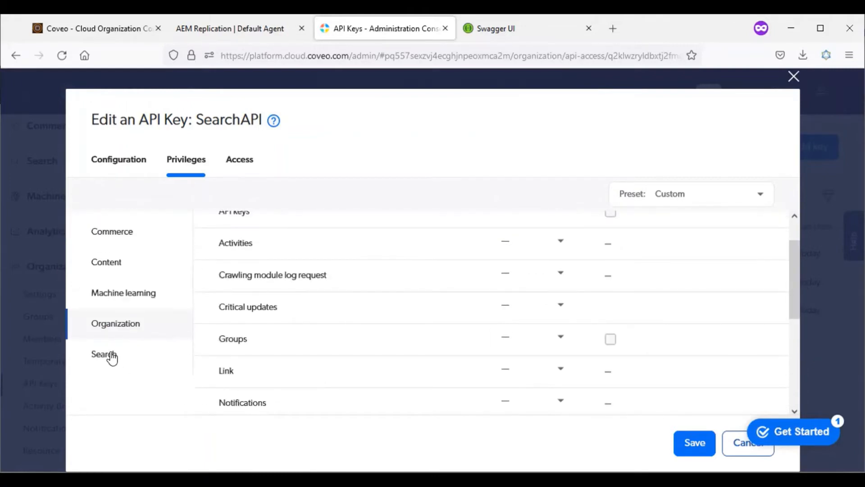
pyautogui.click(103, 354)
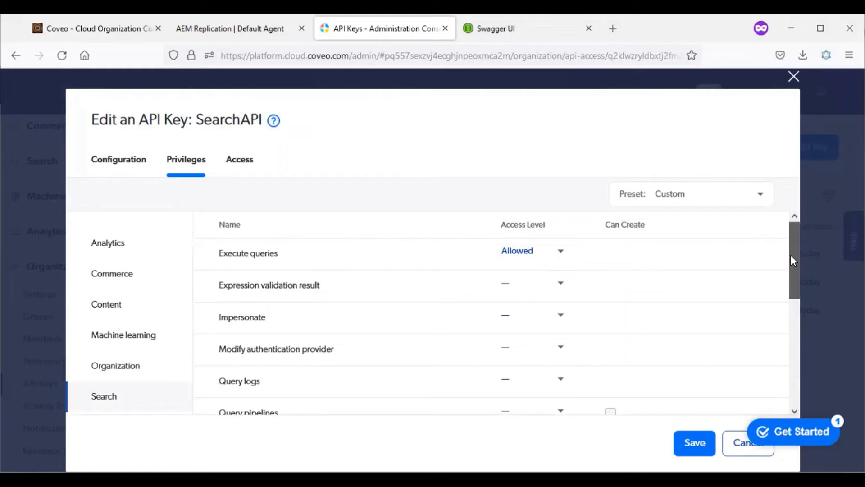
pyautogui.scroll(-3)
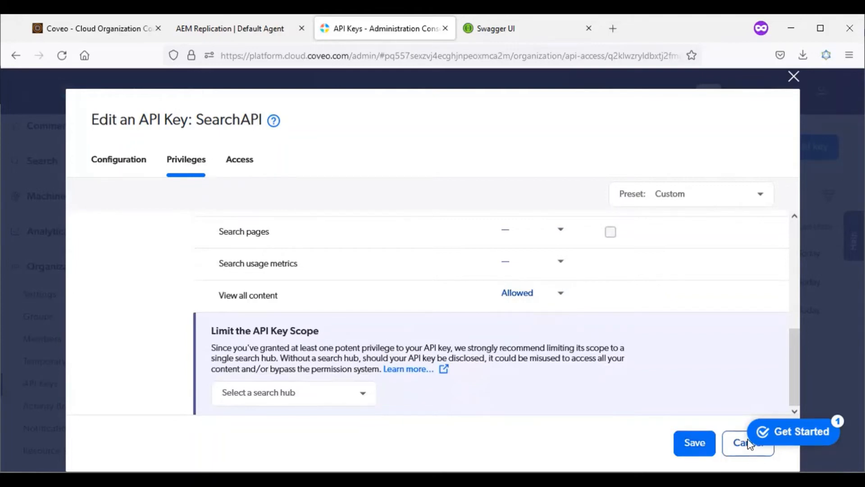
pyautogui.moveTo(793, 75)
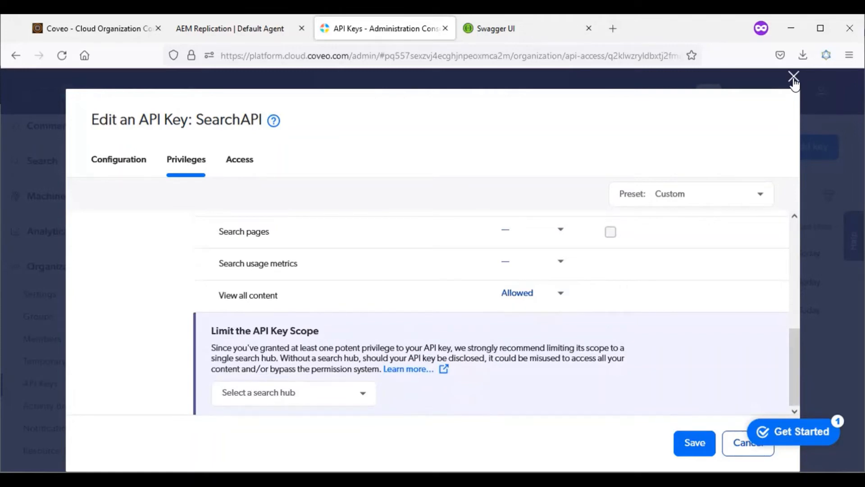
# Check the GET search/v2?q=about request's params and bearer auth, then send it for a 200 OK response.
pyautogui.click(793, 76)
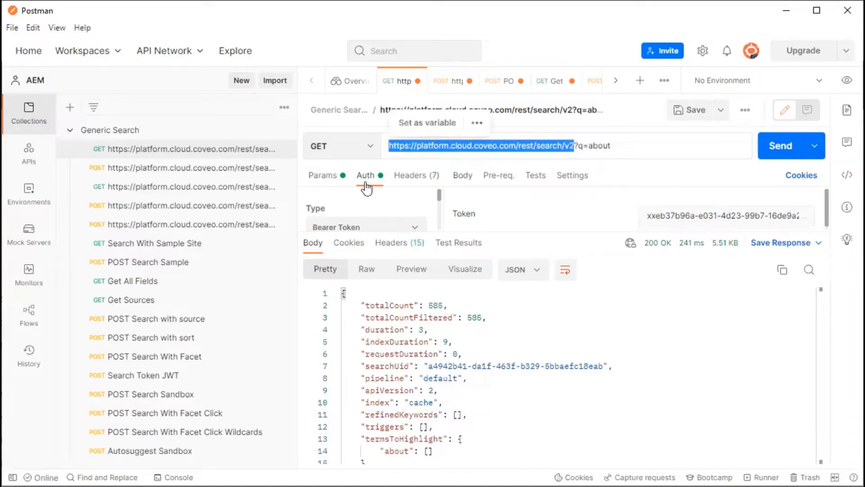
pyautogui.click(322, 174)
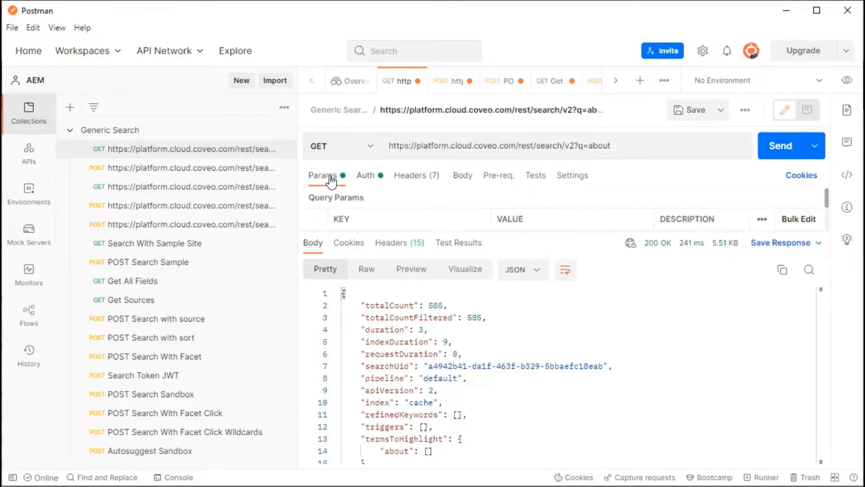
pyautogui.moveTo(619, 232)
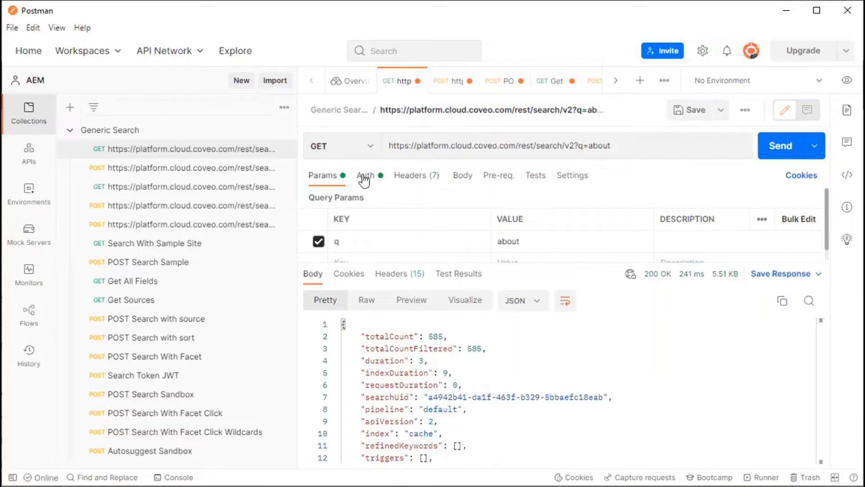
pyautogui.click(365, 175)
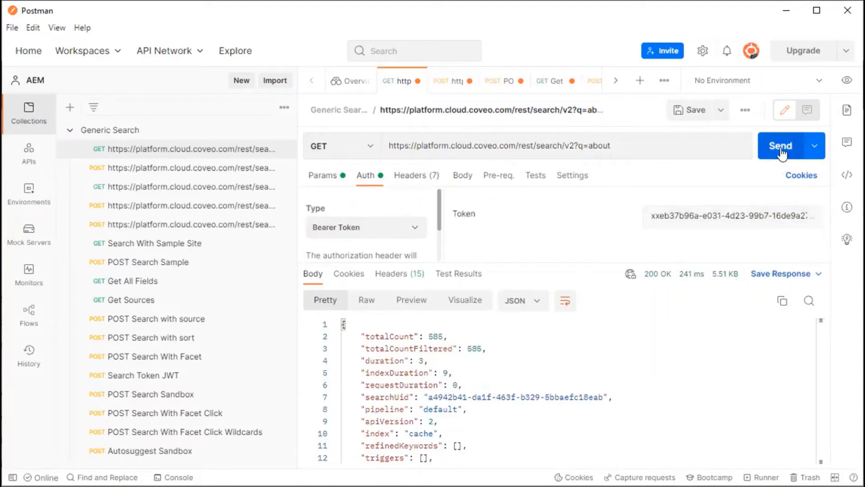
pyautogui.click(781, 146)
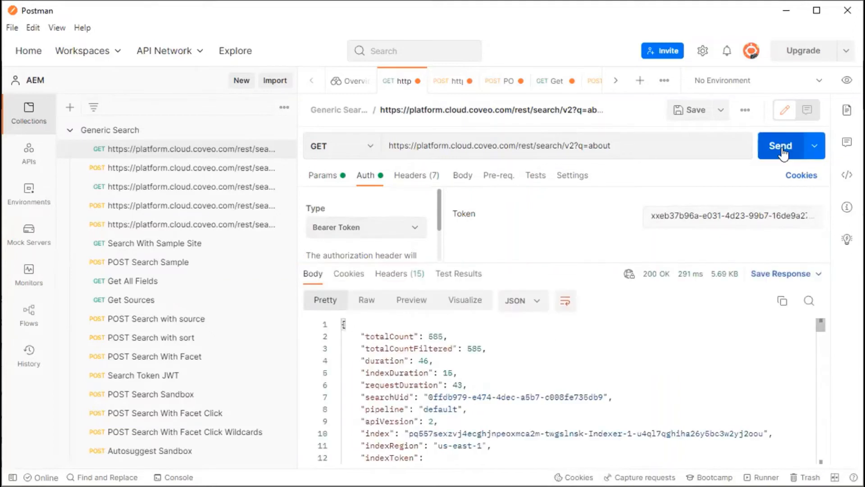
pyautogui.moveTo(417, 331)
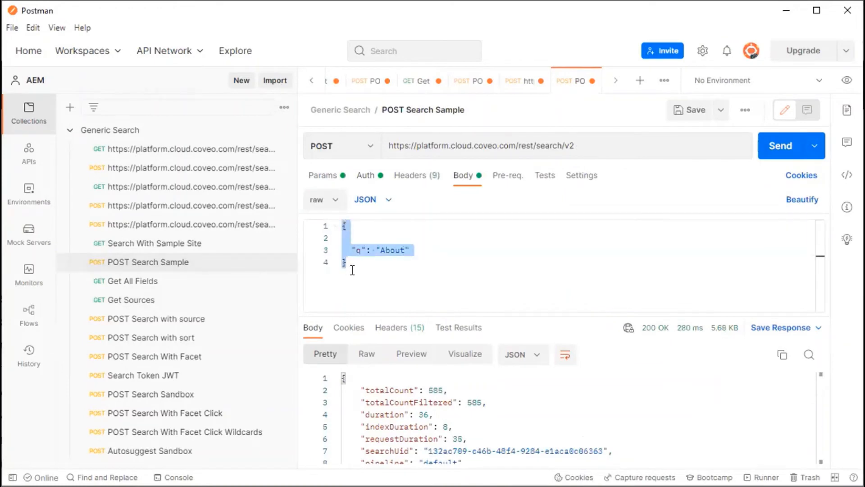
# Inspect the POST Search Sample request's bearer auth, address and method selection.
pyautogui.click(365, 175)
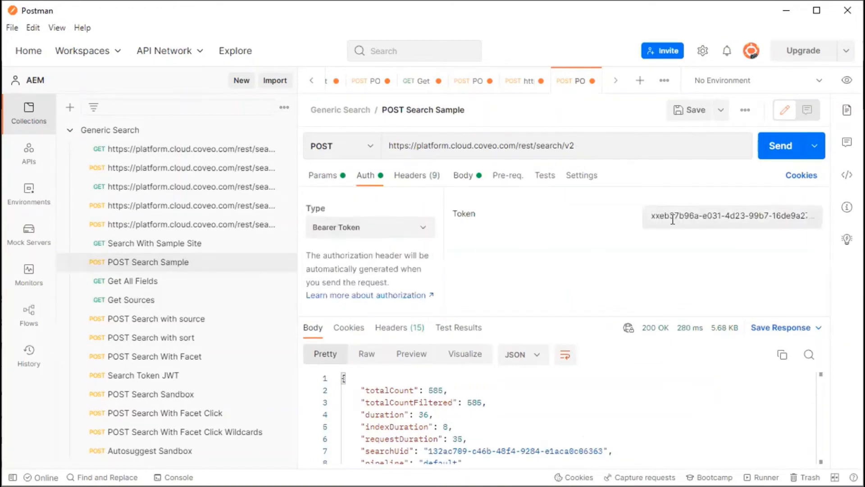
pyautogui.click(562, 146)
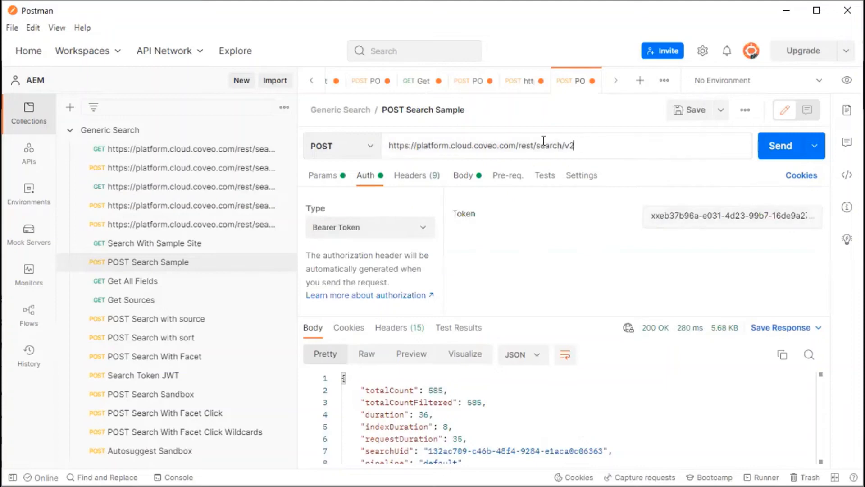
pyautogui.tripleClick(481, 146)
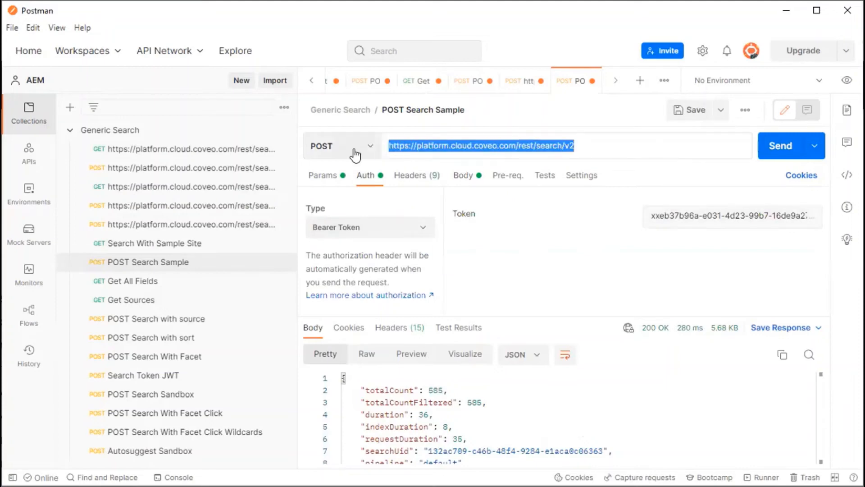
pyautogui.click(340, 146)
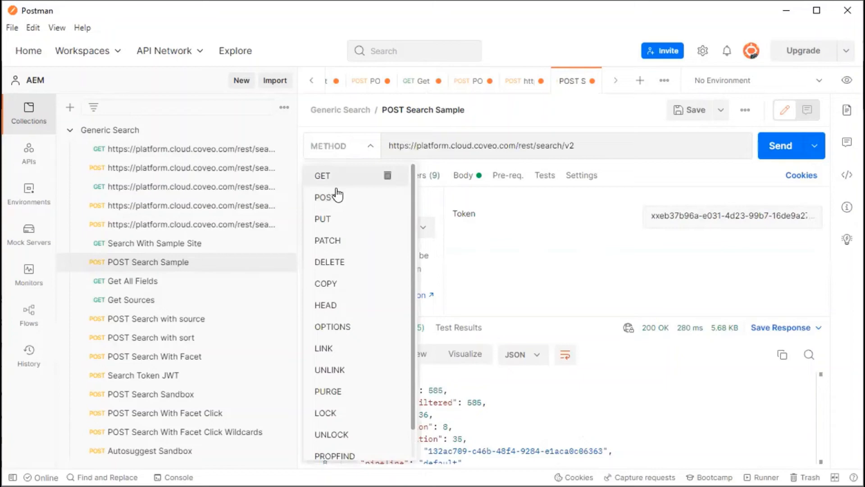
pyautogui.click(325, 197)
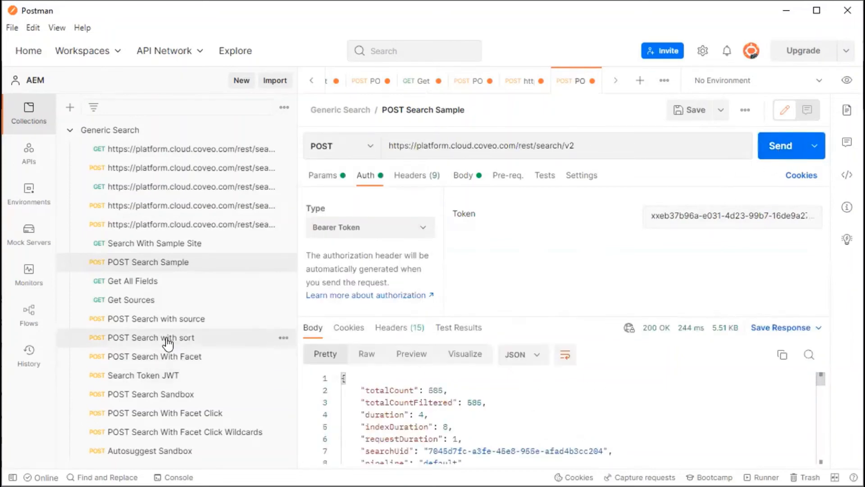
# Inspect the POST Search with sort request's q=products body and its bearer token auth.
pyautogui.click(149, 337)
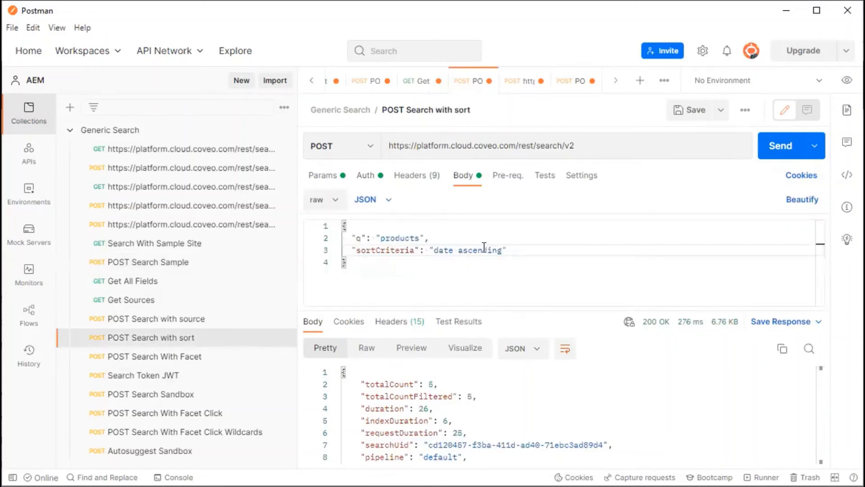
pyautogui.doubleClick(384, 249)
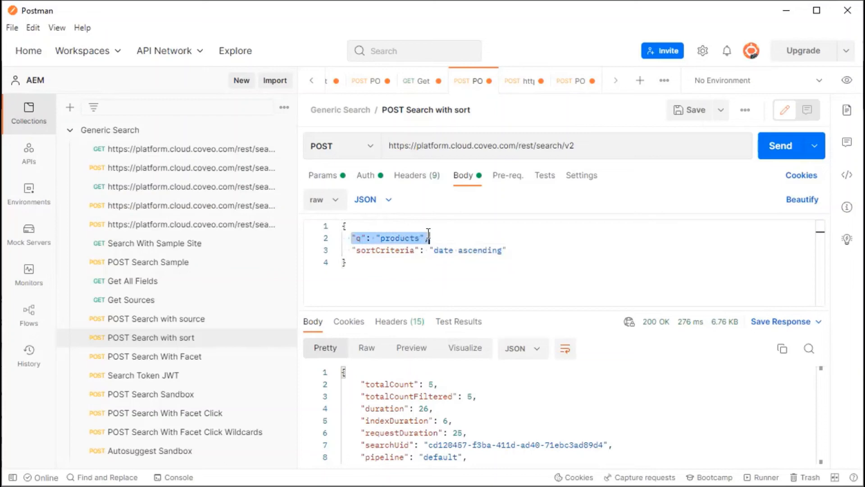
pyautogui.click(365, 175)
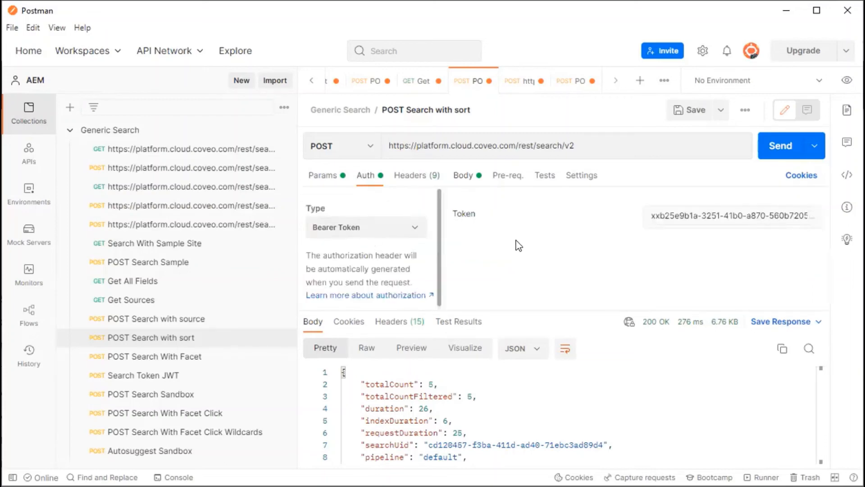
# Scroll through the Swagger Search V2 endpoints and back up to the top-level section headings.
pyautogui.click(780, 146)
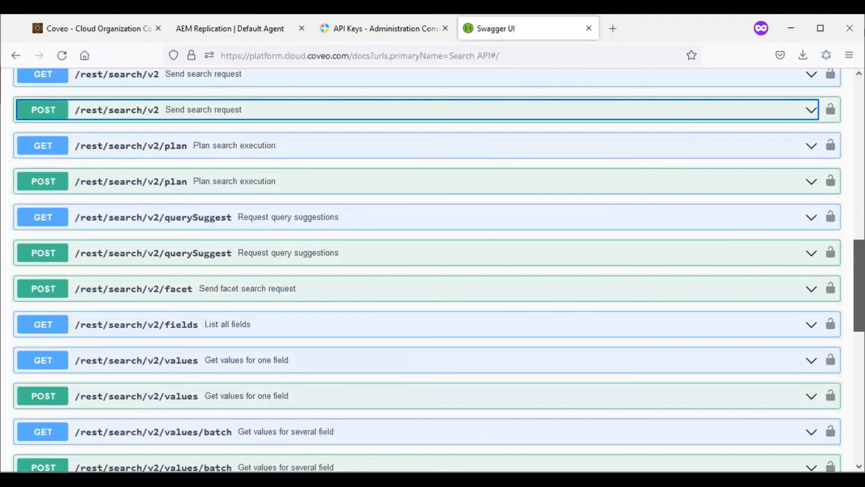
pyautogui.scroll(-3)
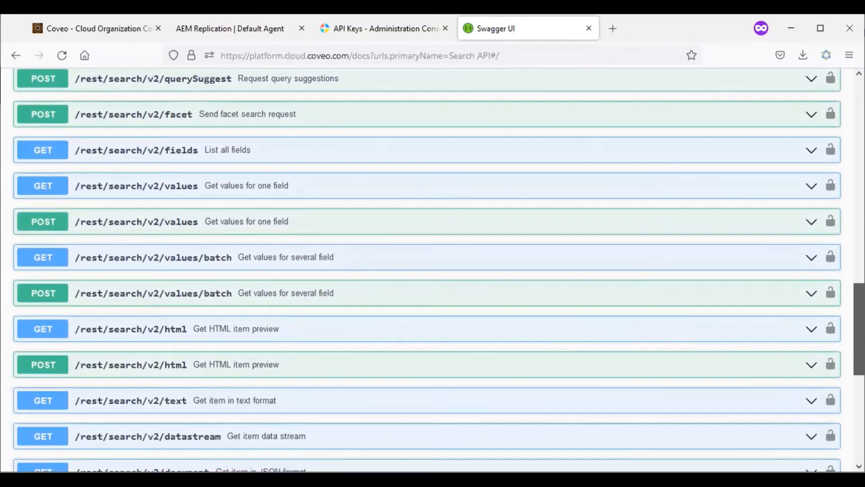
pyautogui.scroll(-3)
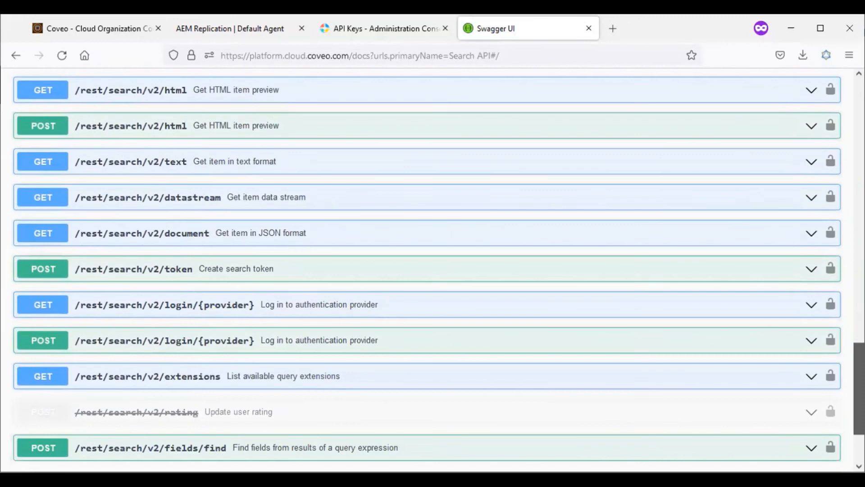
pyautogui.scroll(3)
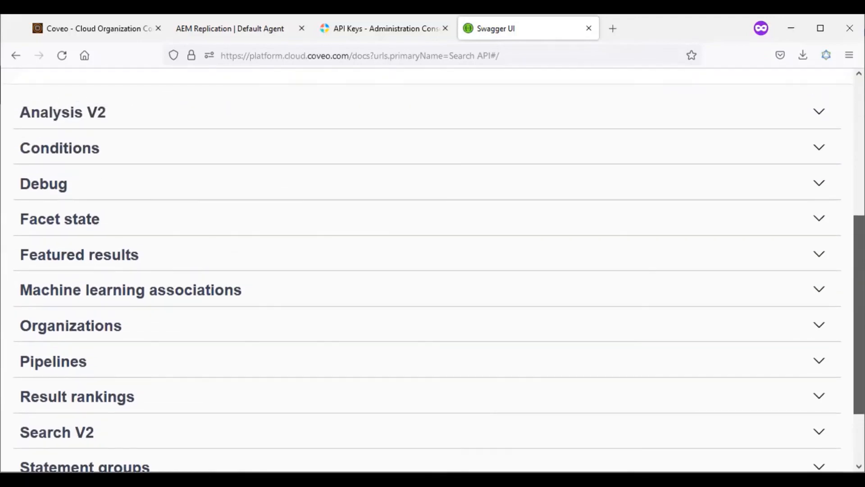
pyautogui.scroll(-3)
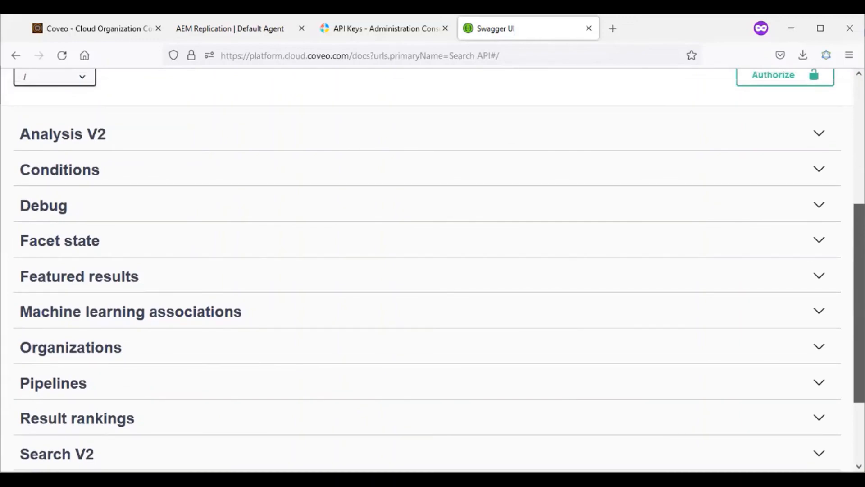
pyautogui.scroll(3)
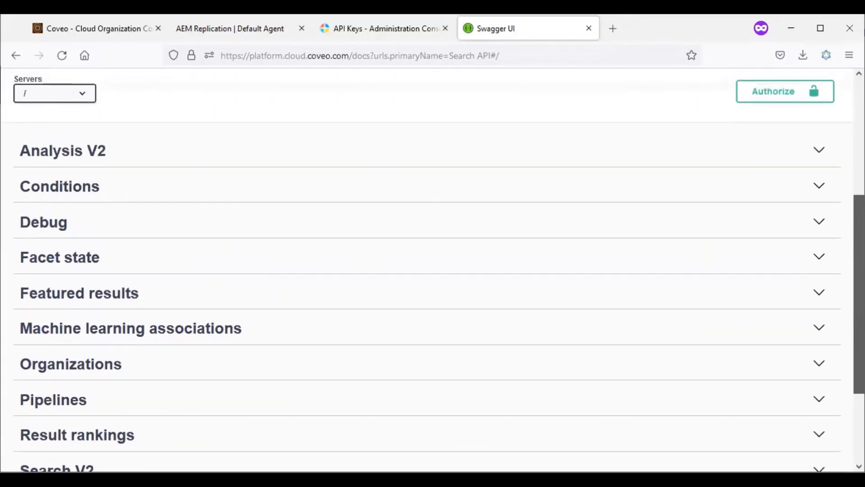